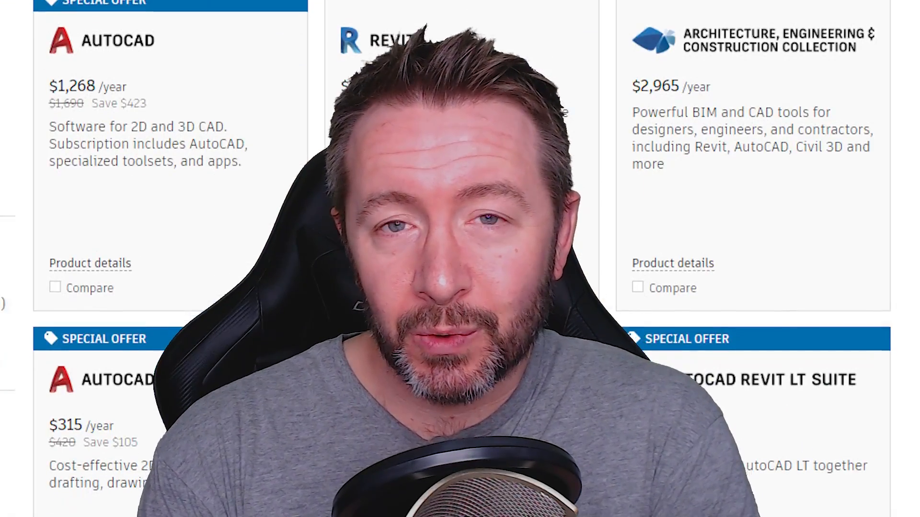
Scroll down the forum post and highlight the note limiting technical support to the current and three previous versions
scroll(down, 3)
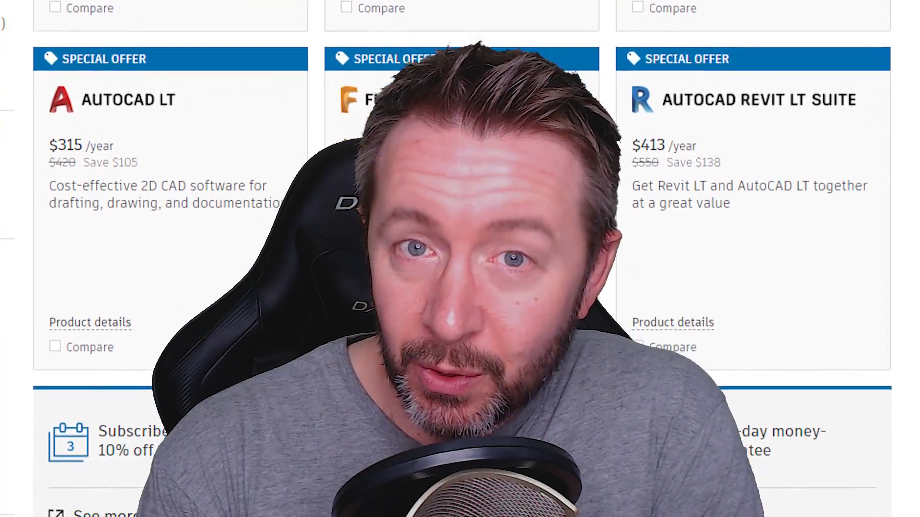
scroll(down, 3)
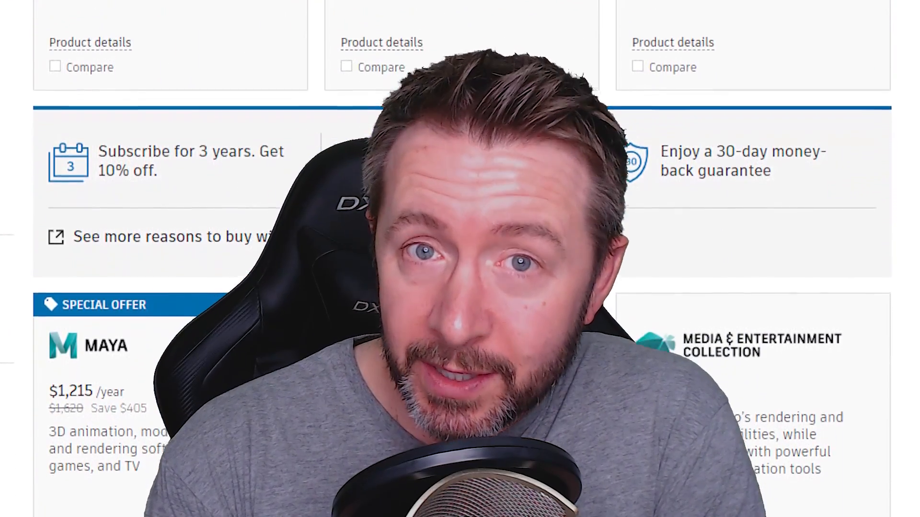
scroll(down, 3)
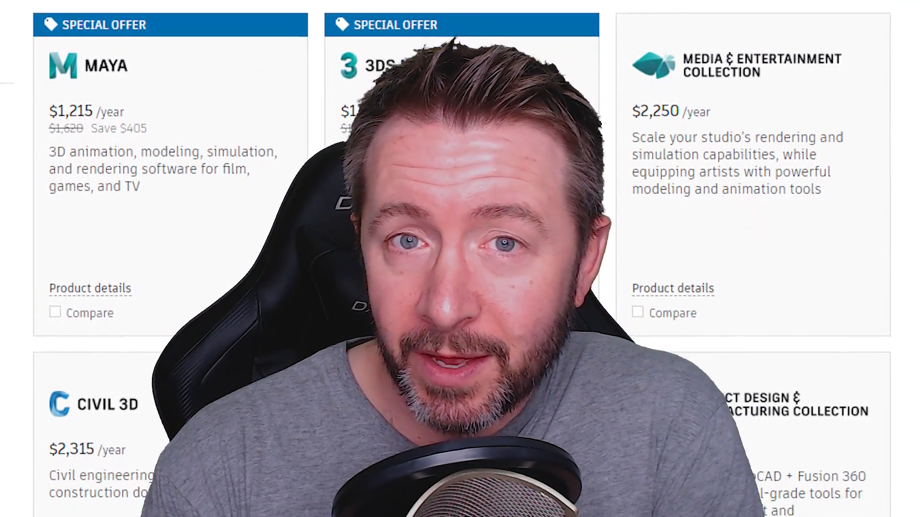
scroll(down, 3)
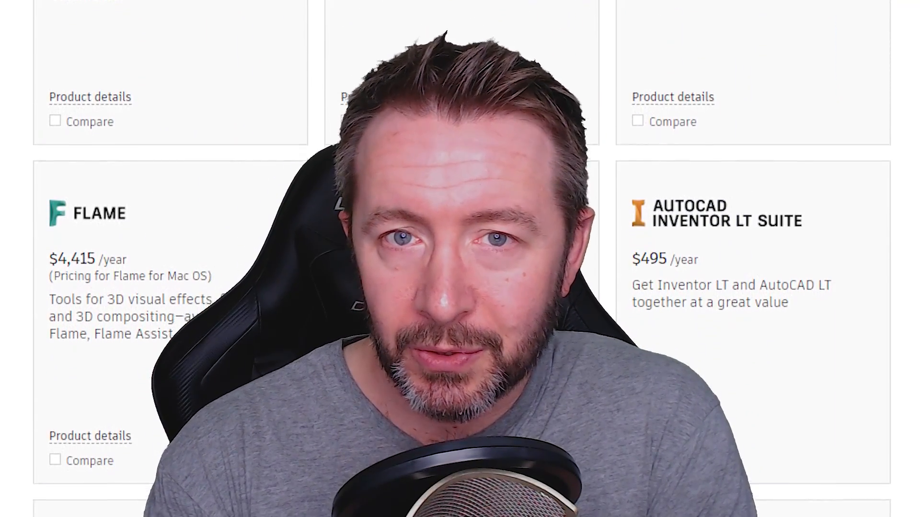
scroll(down, 3)
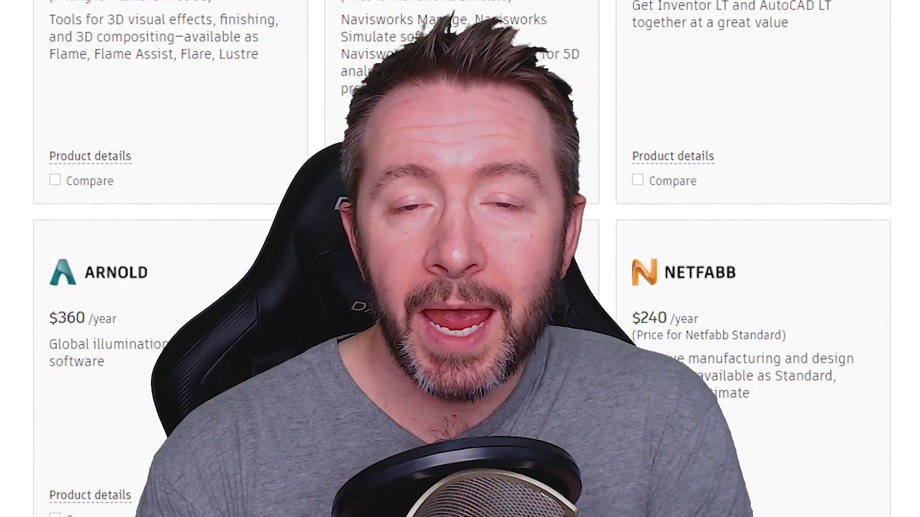
scroll(down, 3)
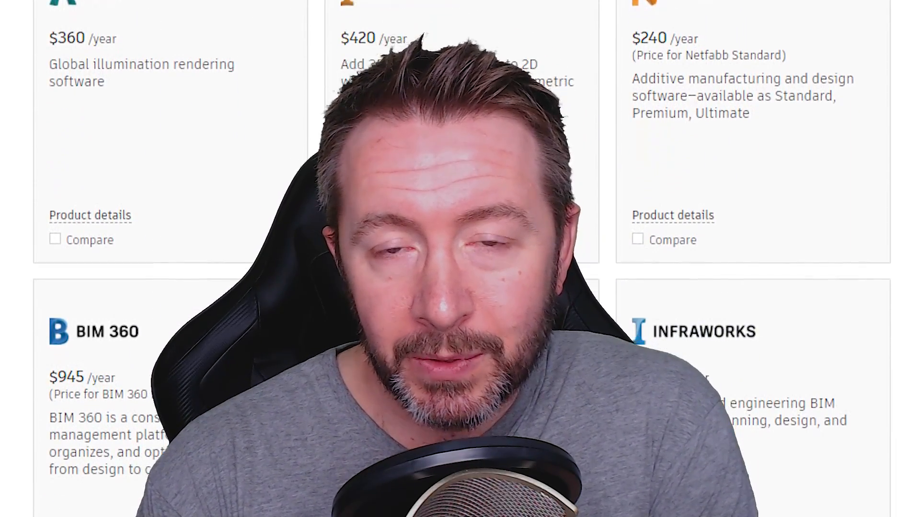
scroll(down, 3)
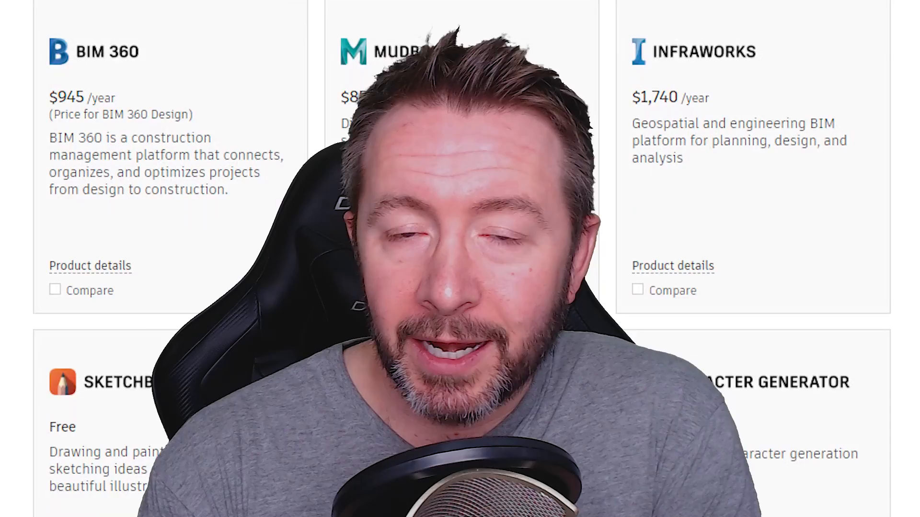
scroll(down, 3)
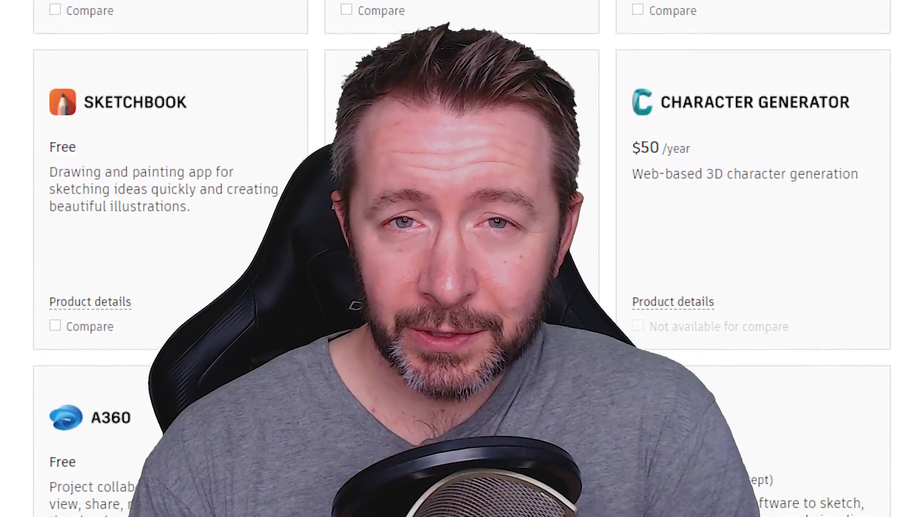
scroll(down, 3)
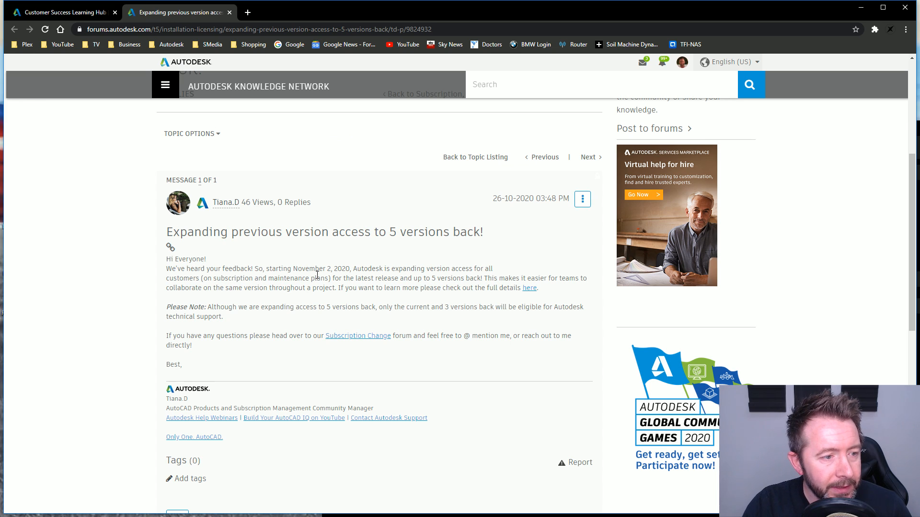
mouse_move(202, 275)
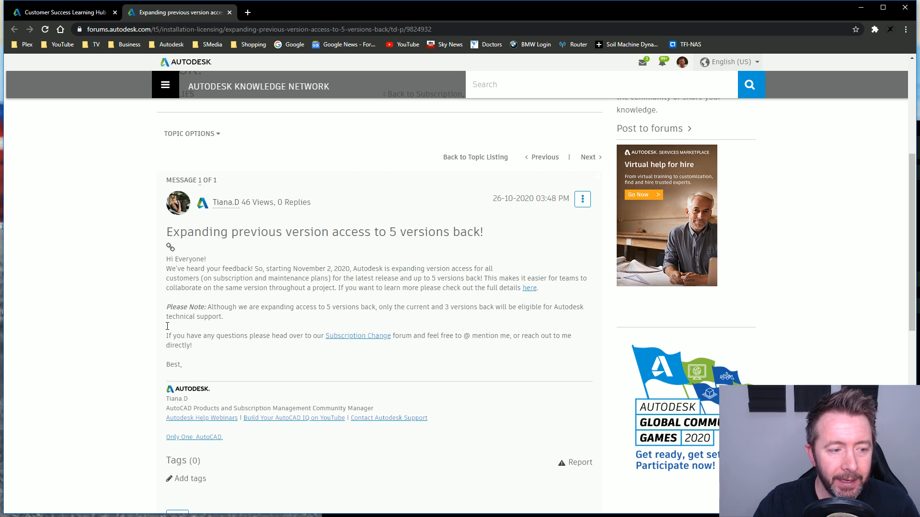
drag(167, 306, 224, 316)
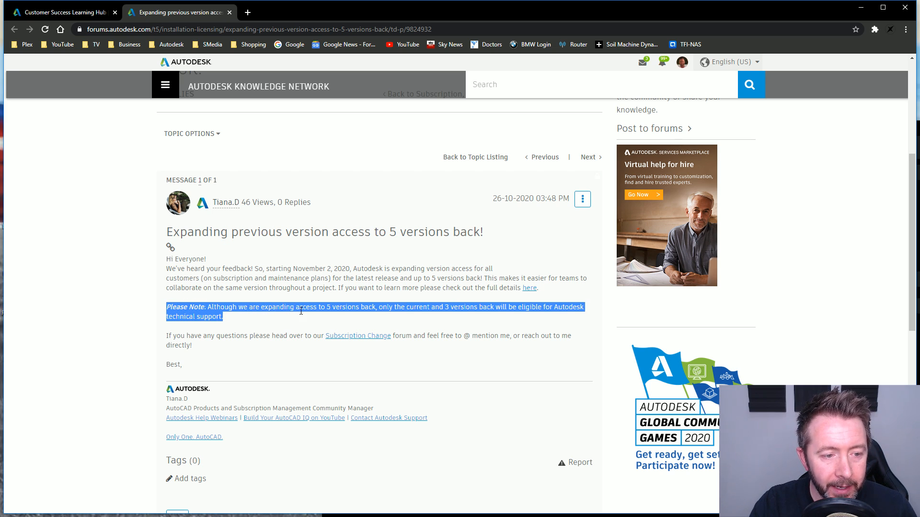
mouse_move(407, 304)
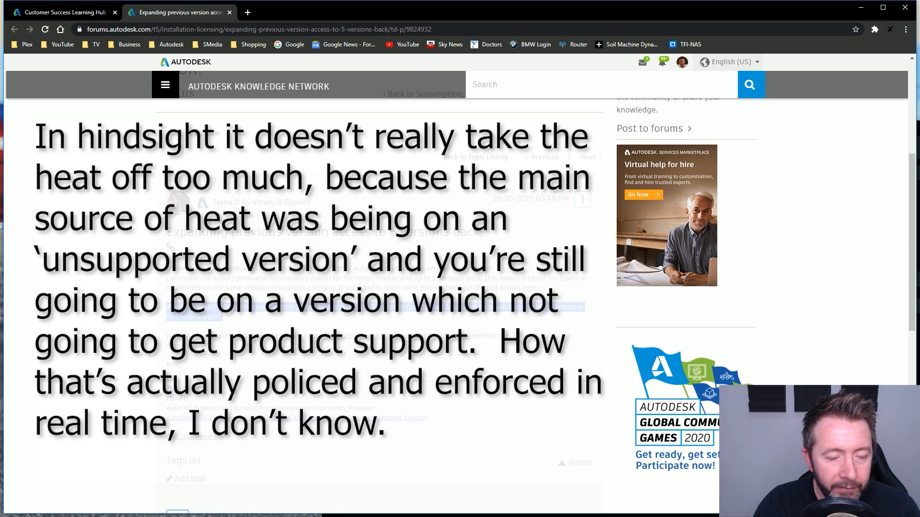
Switch to the Customer Success Hub tab showing the October 26, 2020 article on five-versions-back access
click(65, 13)
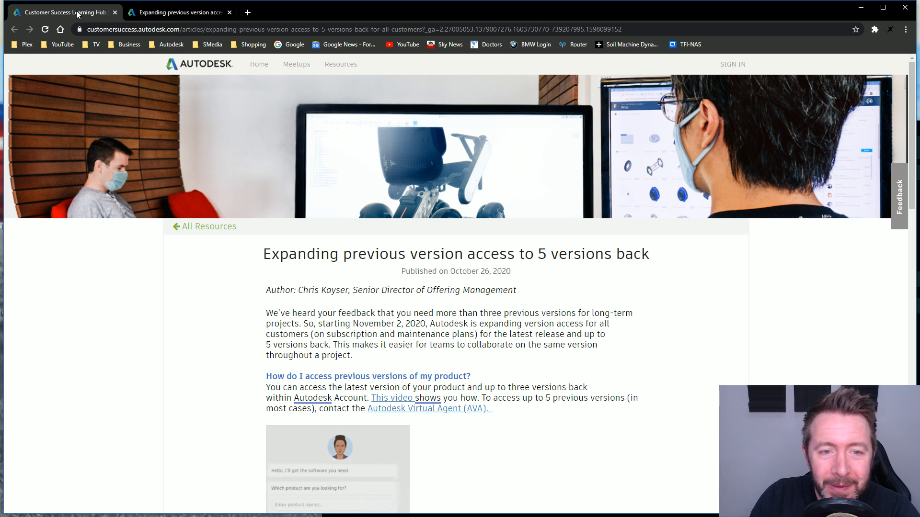
click(179, 11)
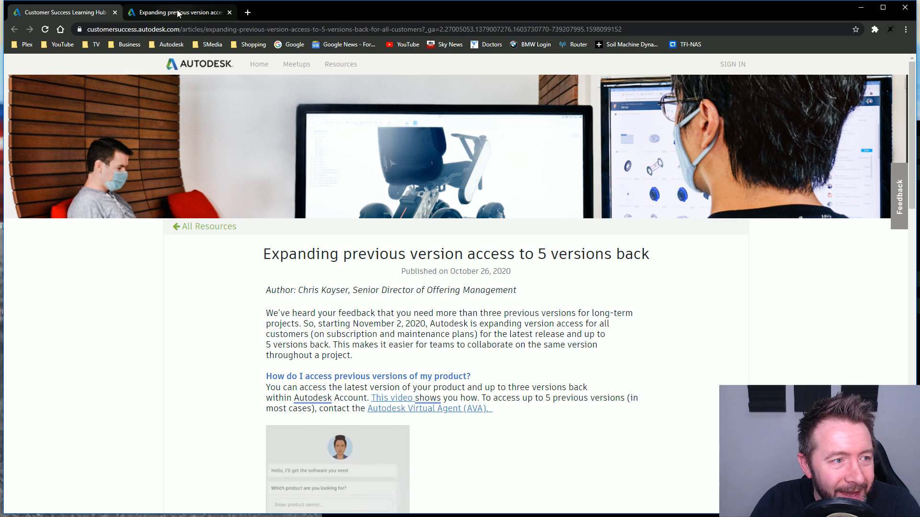